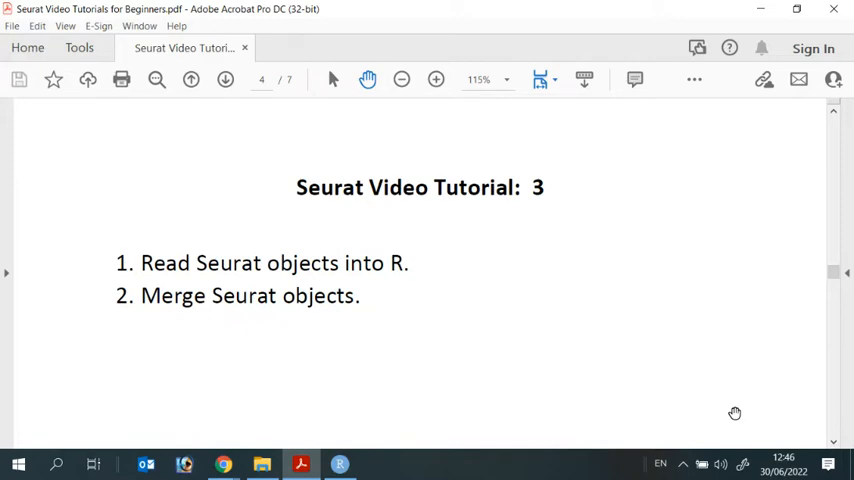
pyautogui.moveTo(400, 240)
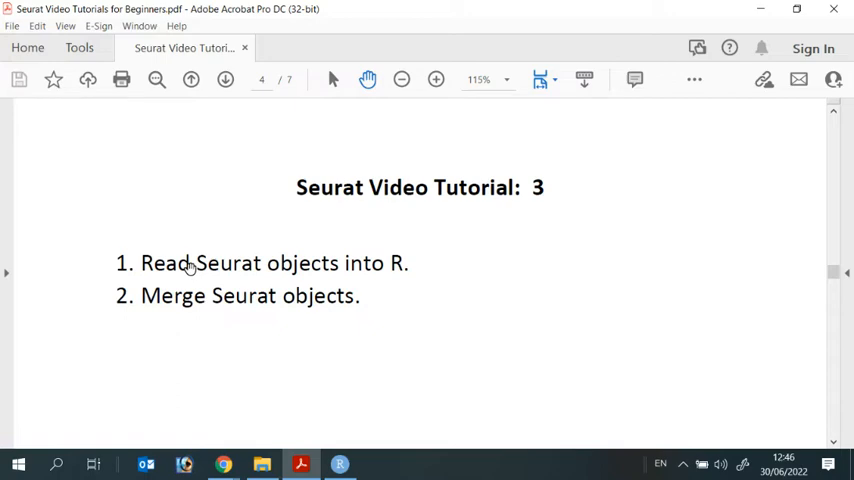
pyautogui.moveTo(328, 302)
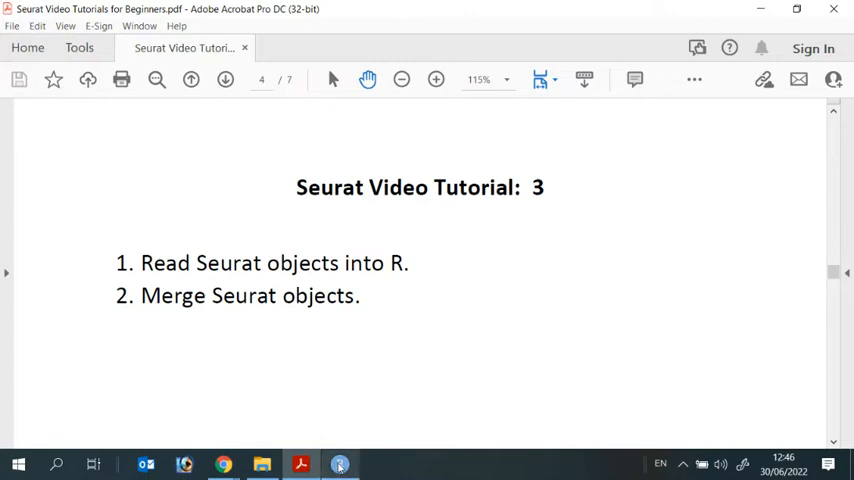
# Run the library(Seurat) and library(tidyverse) lines in the RStudio script
pyautogui.click(340, 464)
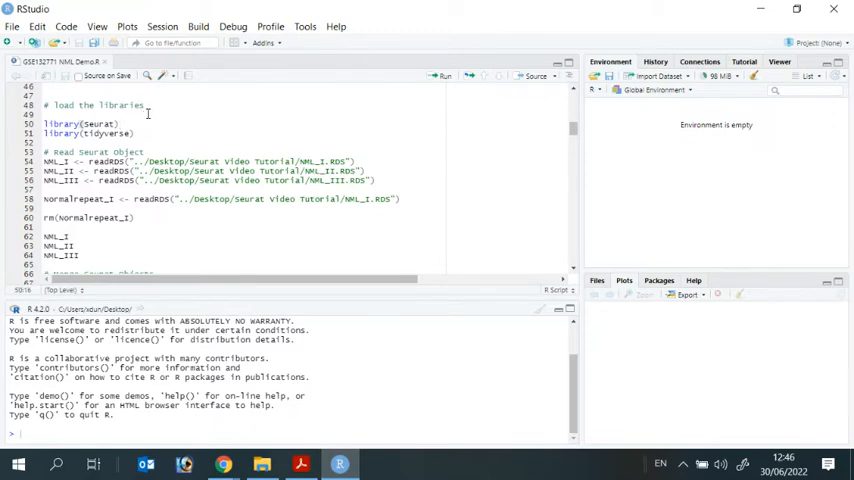
pyautogui.moveTo(444, 76)
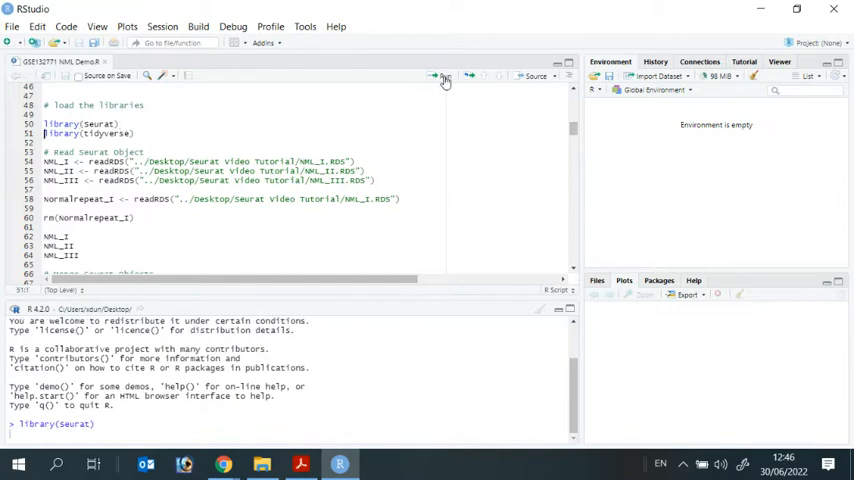
pyautogui.click(444, 76)
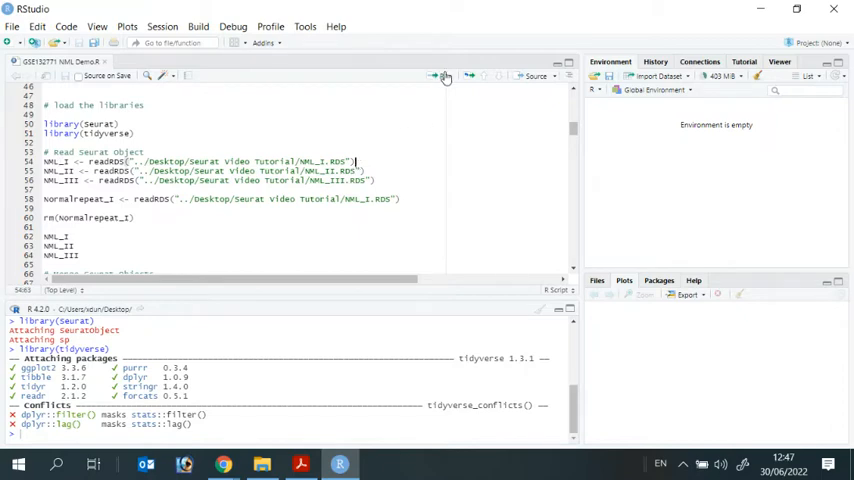
# Run the readRDS lines to create NML_I, NML_II and NML_III in the environment
pyautogui.click(444, 76)
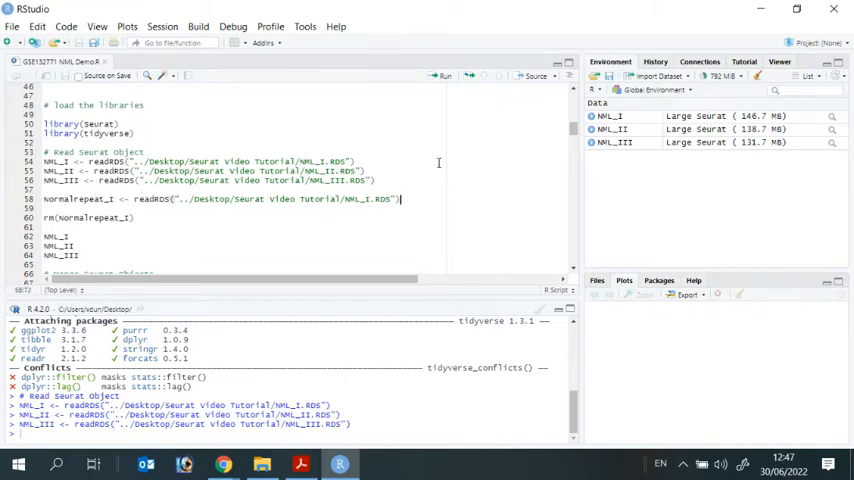
pyautogui.moveTo(444, 76)
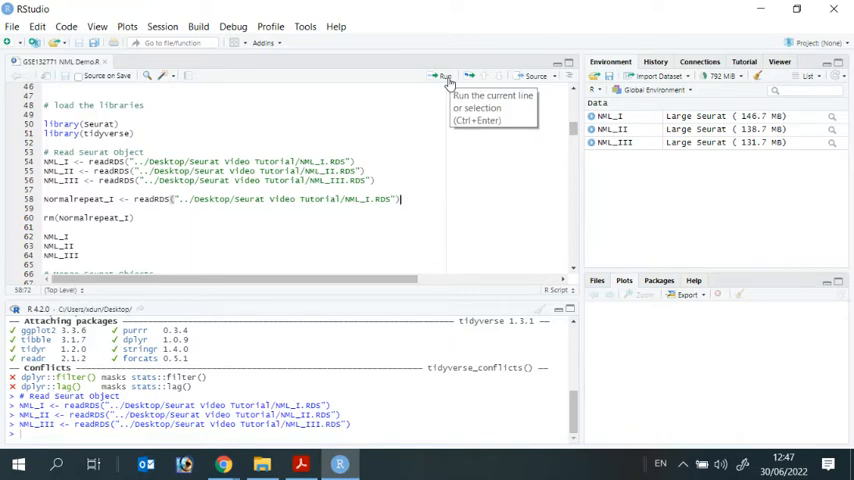
# Run the NormalTreapet_1 readRDS line to add a fourth object from NML_2
pyautogui.click(444, 76)
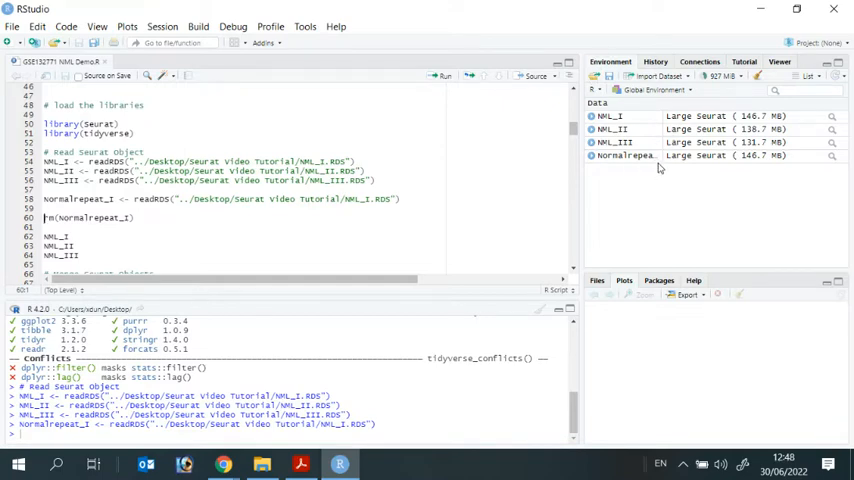
pyautogui.moveTo(624, 156)
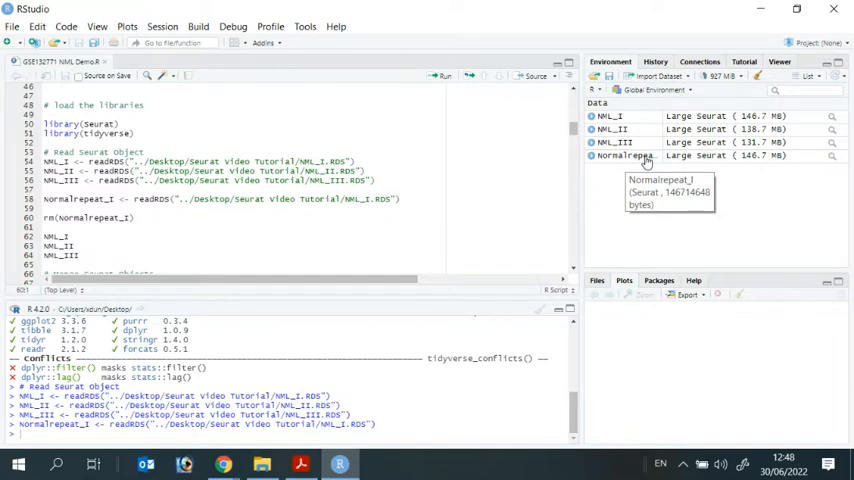
pyautogui.moveTo(276, 196)
pyautogui.write(')')
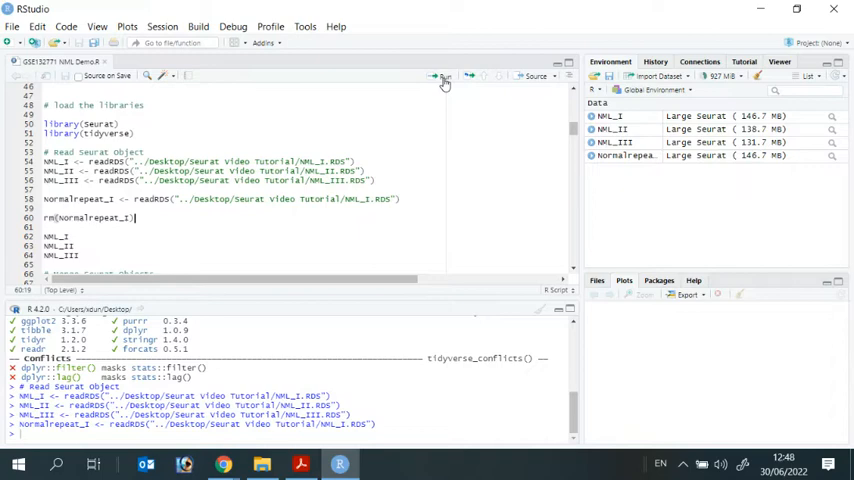
# Run rm(NormalTreapet_1) so only the three NML objects remain
pyautogui.click(444, 80)
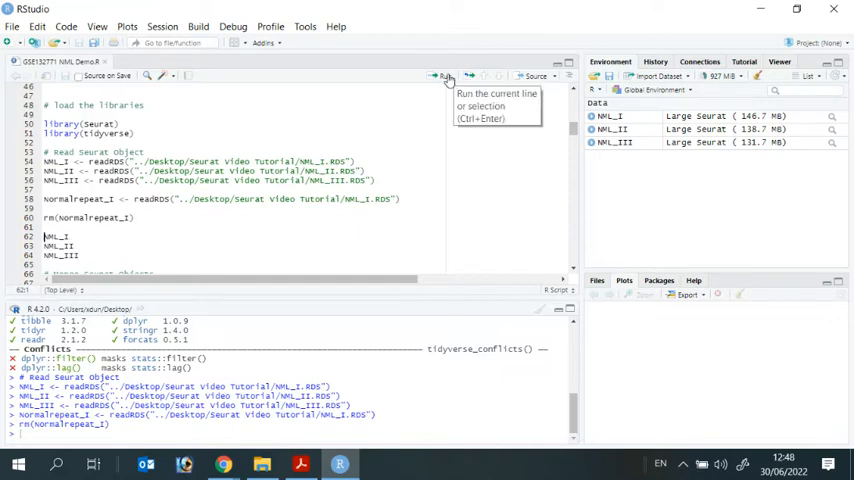
pyautogui.click(444, 76)
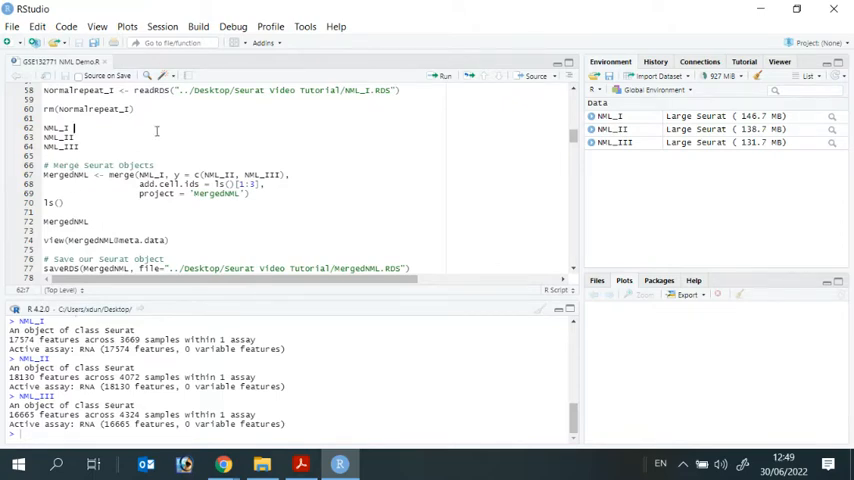
pyautogui.moveTo(120, 176)
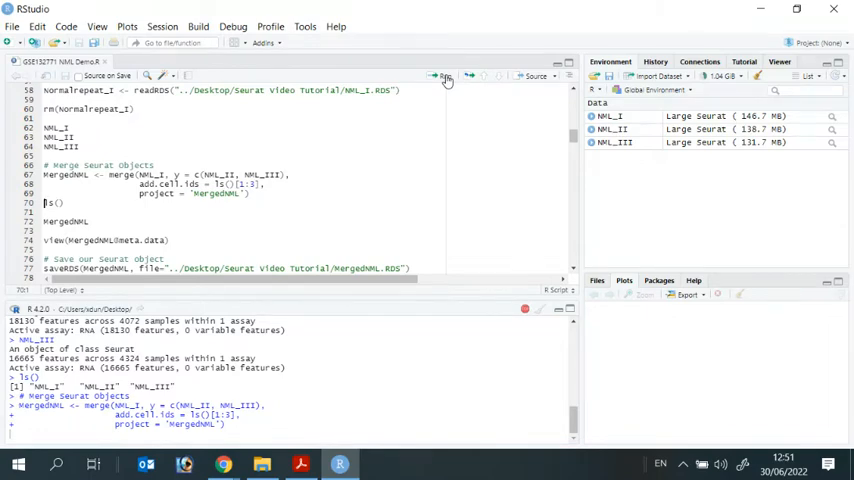
# Run the merge(...) block combining NML_I, NML_II and NML_III into MergedAML
pyautogui.click(446, 76)
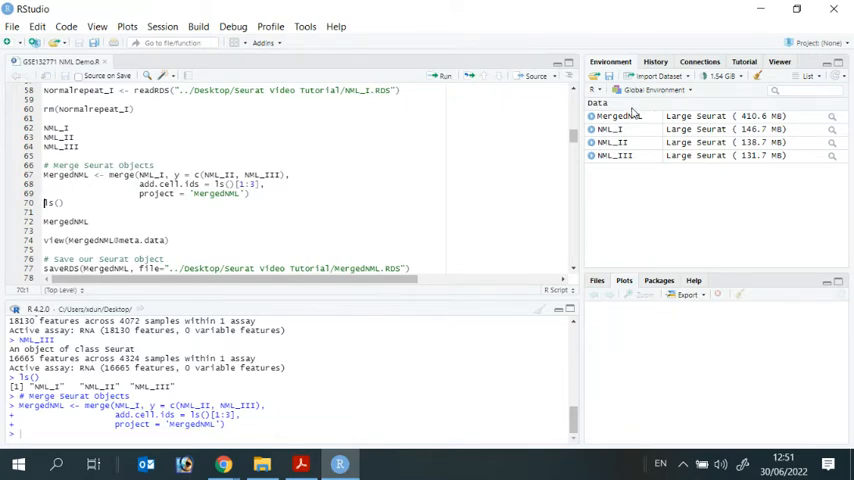
pyautogui.moveTo(620, 116)
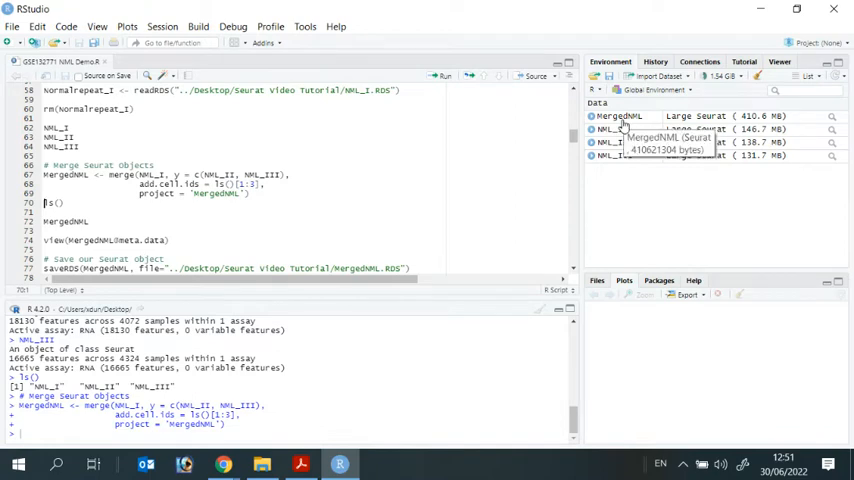
pyautogui.moveTo(640, 84)
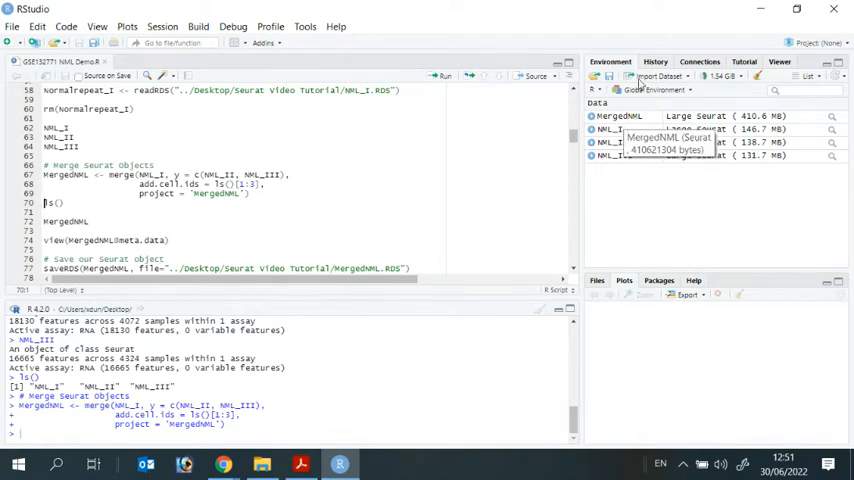
pyautogui.moveTo(620, 128)
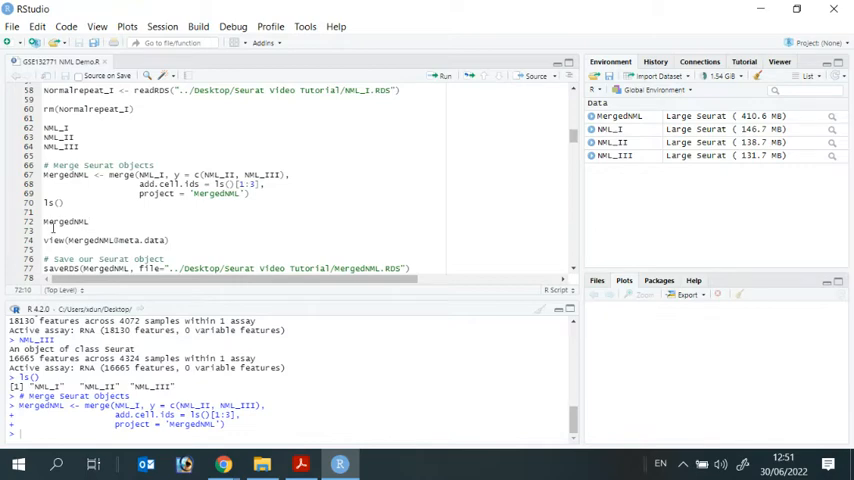
pyautogui.moveTo(444, 76)
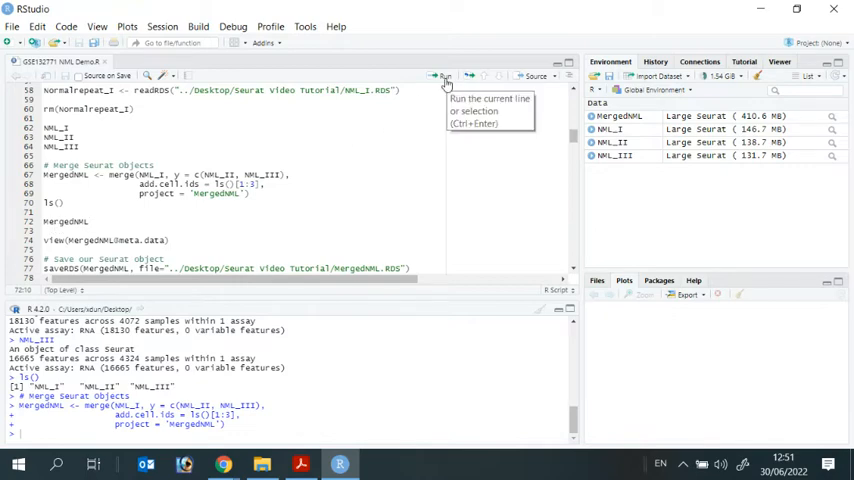
# Run the merge and print MergedAML's summary of features across samples in one assay
pyautogui.click(444, 76)
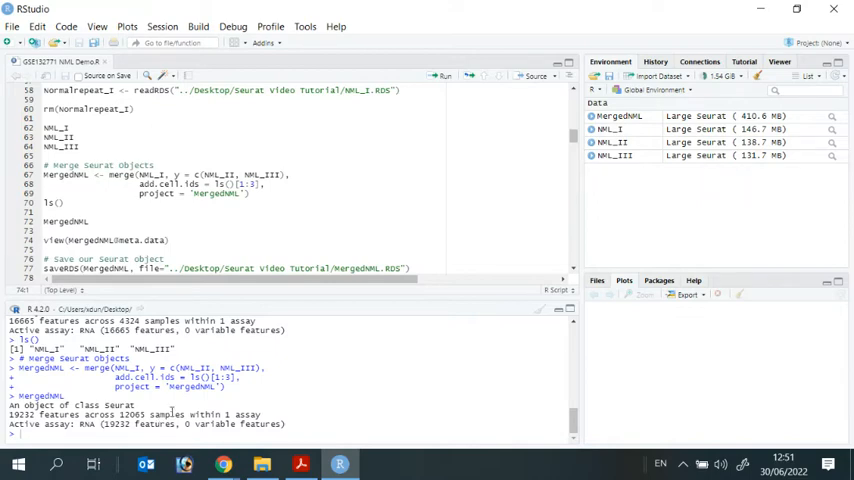
pyautogui.click(96, 240)
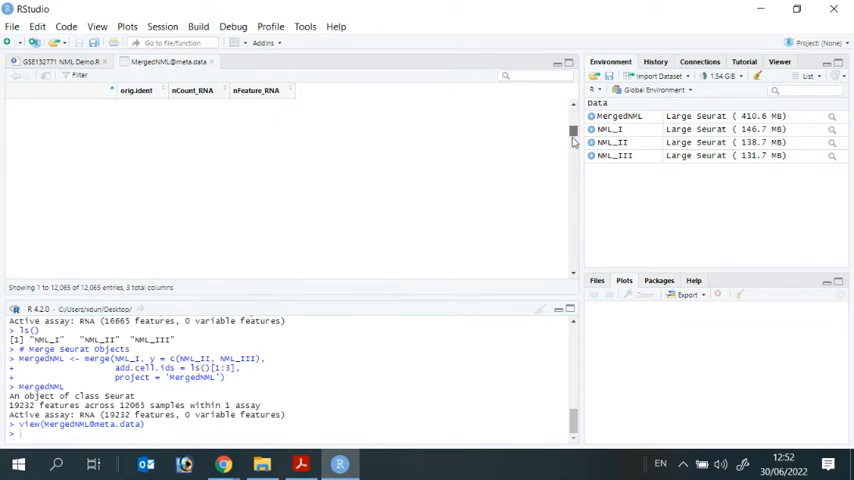
pyautogui.scroll(-3)
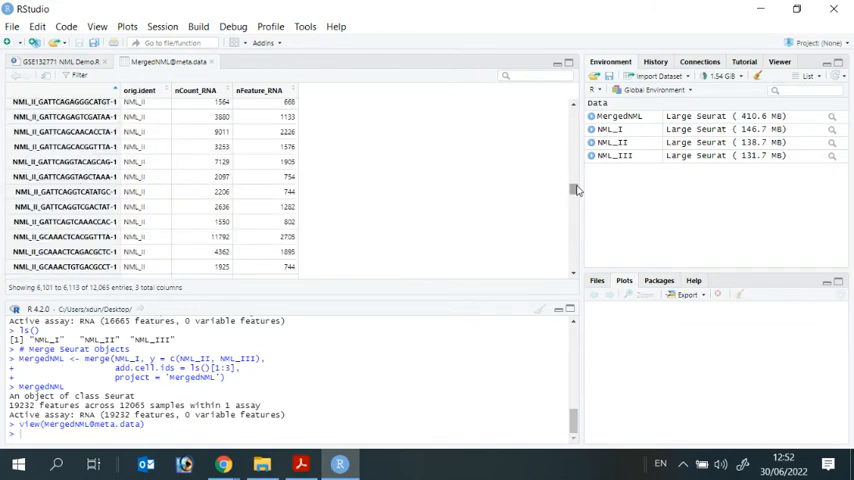
pyautogui.scroll(-3)
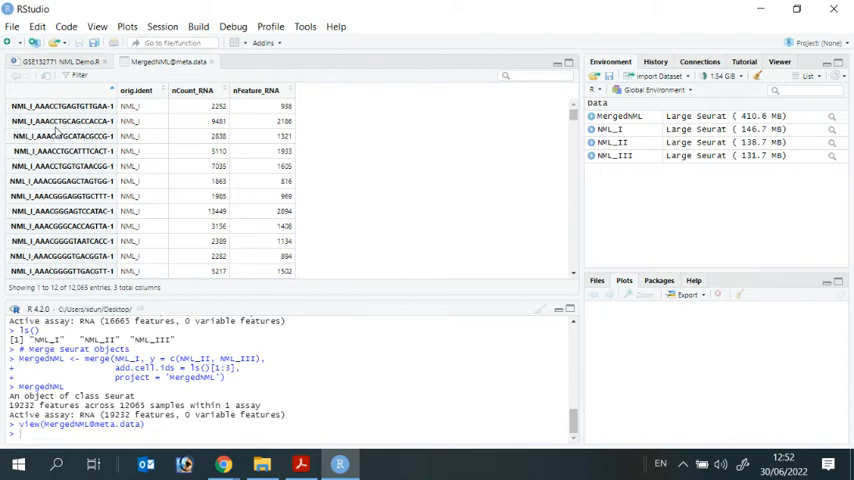
pyautogui.moveTo(58, 150)
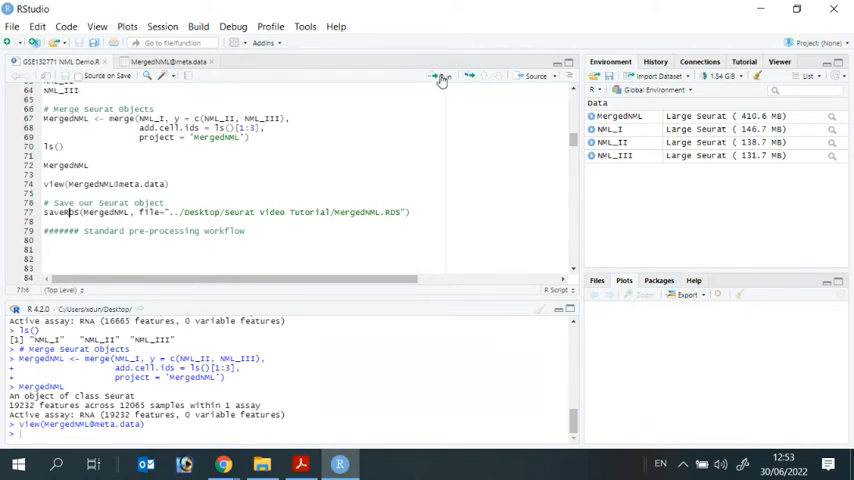
# Run saveRDS writing MergedAML.RDS to the Seurat Video Tutorial folder
pyautogui.click(440, 76)
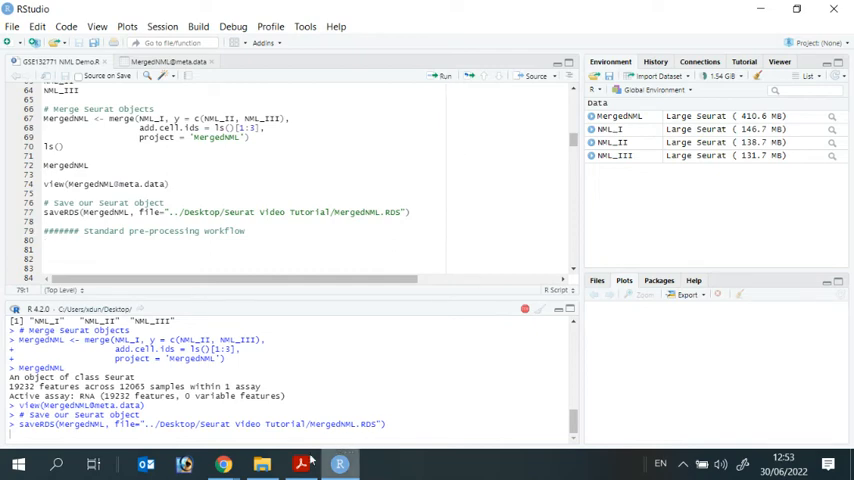
pyautogui.moveTo(372, 196)
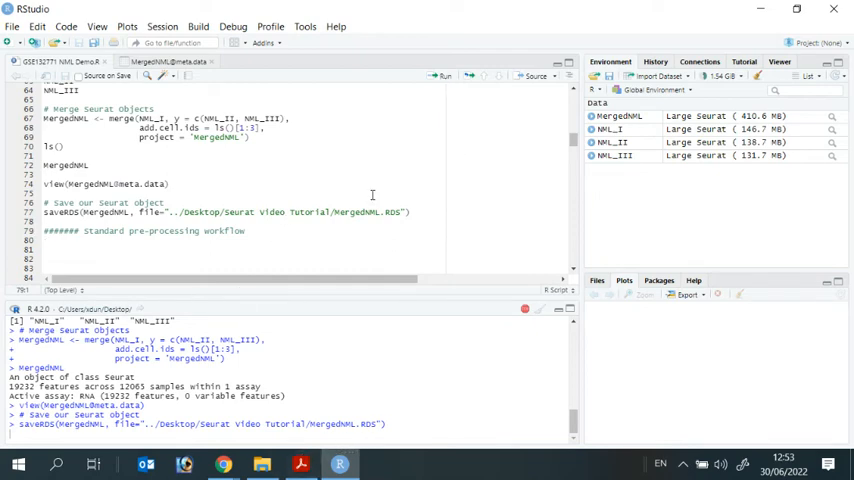
pyautogui.moveTo(356, 212)
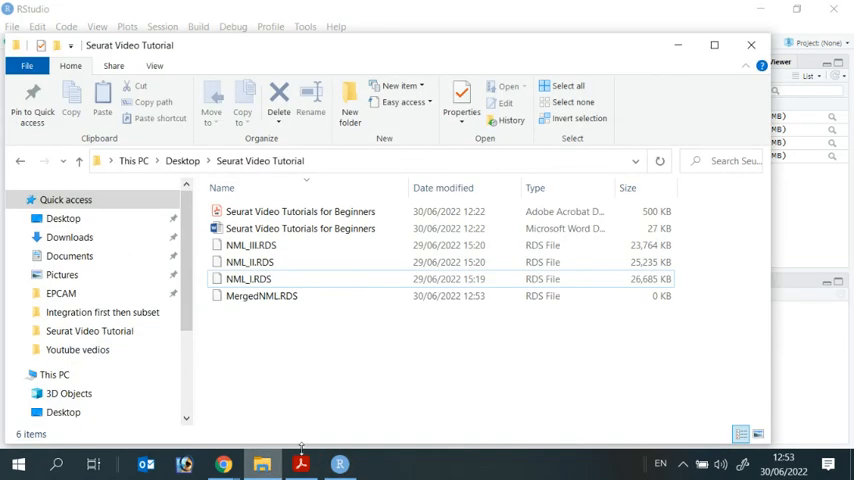
pyautogui.moveTo(352, 340)
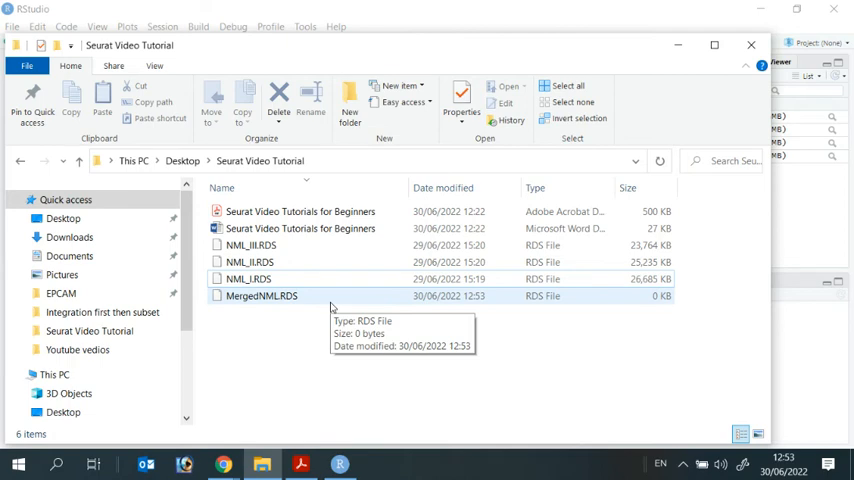
pyautogui.moveTo(670, 310)
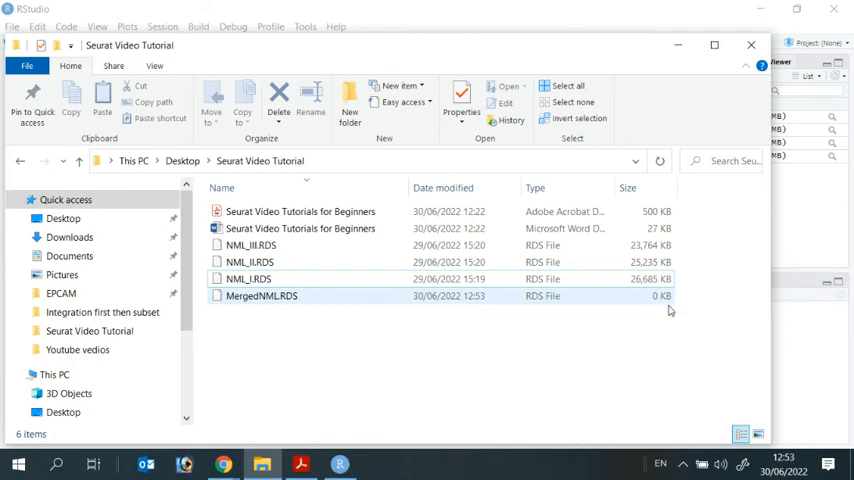
# Browse to Desktop > Seurat Video Tutorial and check MergedAML.RDS reaches 75,161 KB
pyautogui.click(616, 346)
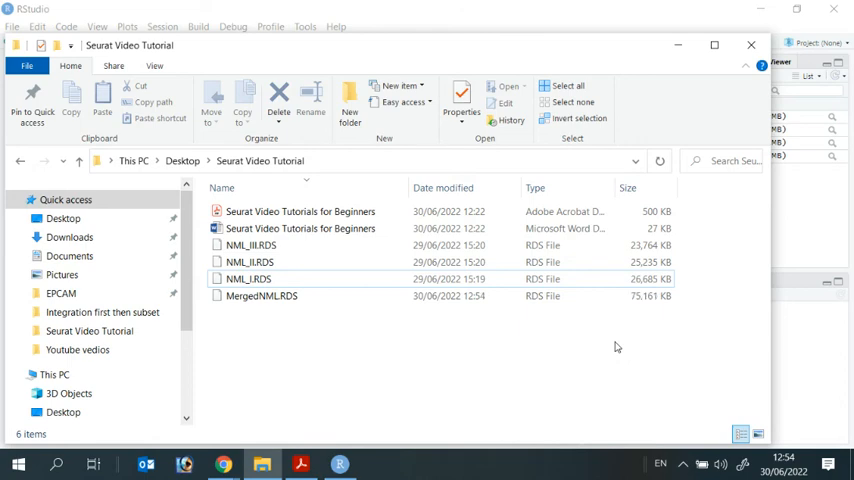
pyautogui.moveTo(674, 328)
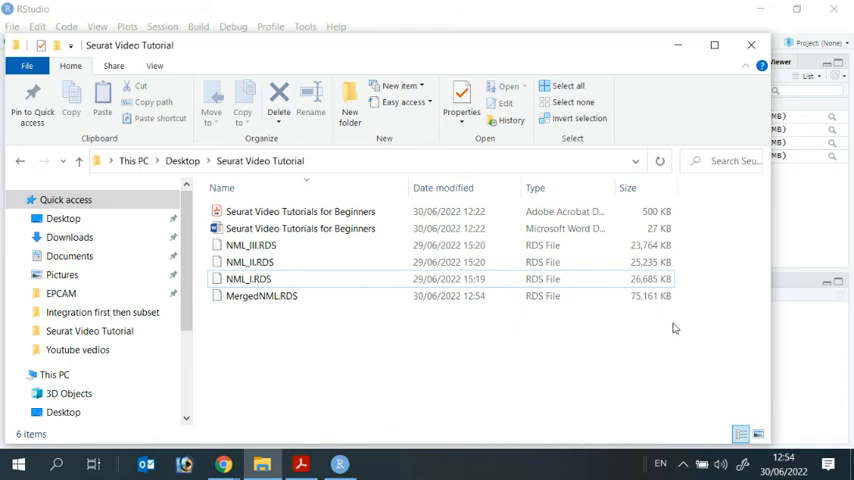
pyautogui.click(262, 296)
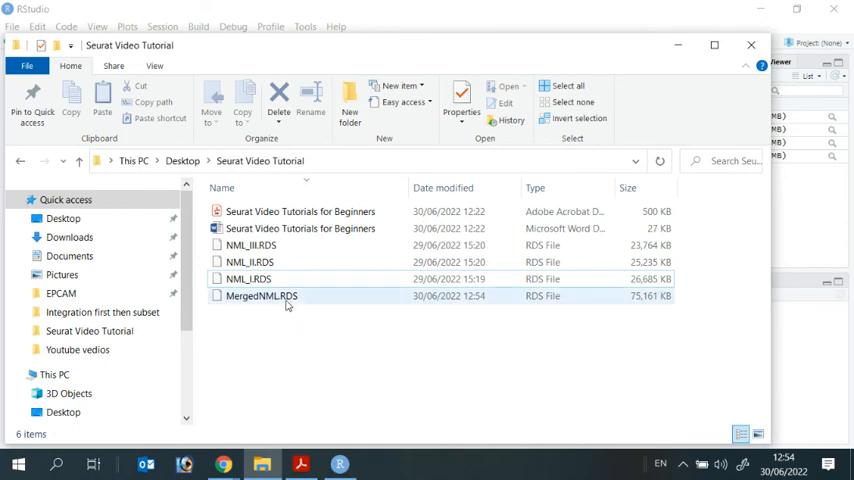
pyautogui.moveTo(262, 296)
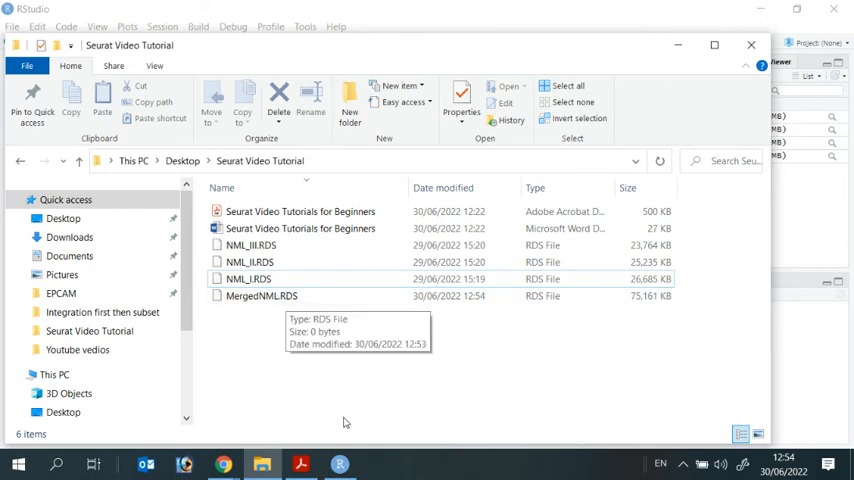